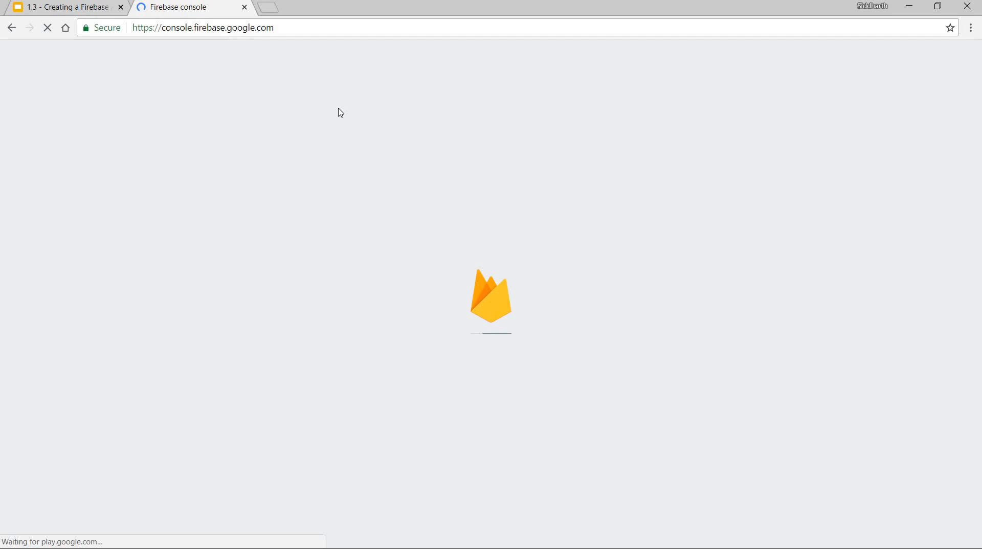
Zoom the browser in and scroll the Firebase welcome page's recent projects list.
{"action": "key", "text": "ctrl+plus"}
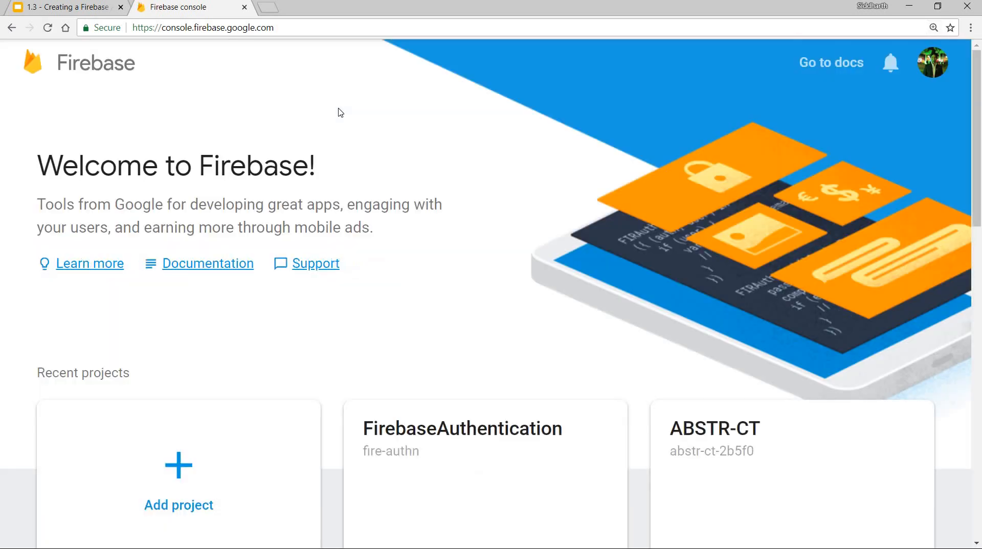
{"action": "scroll", "scroll_direction": "down", "scroll_amount": 3}
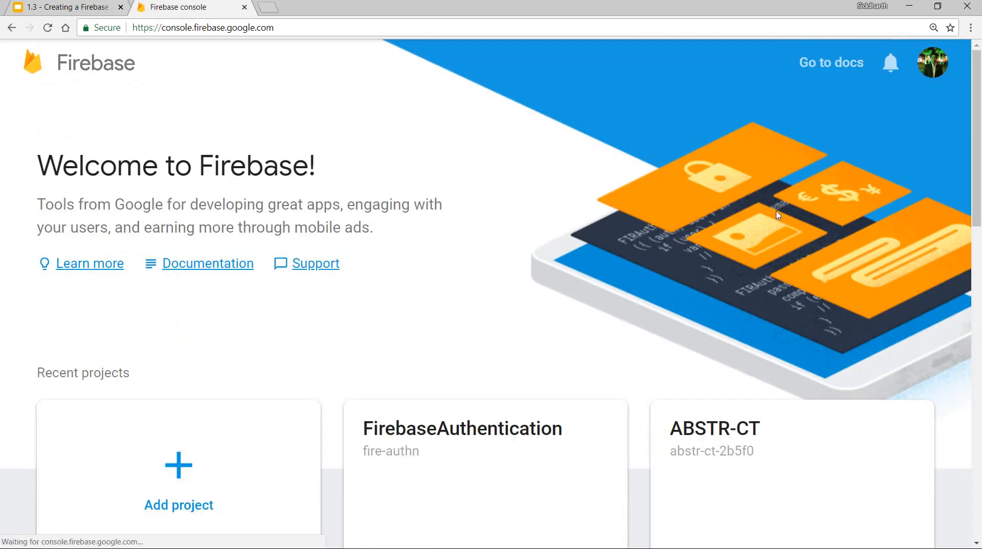
{"action": "mouse_move", "coordinate": [720, 255]}
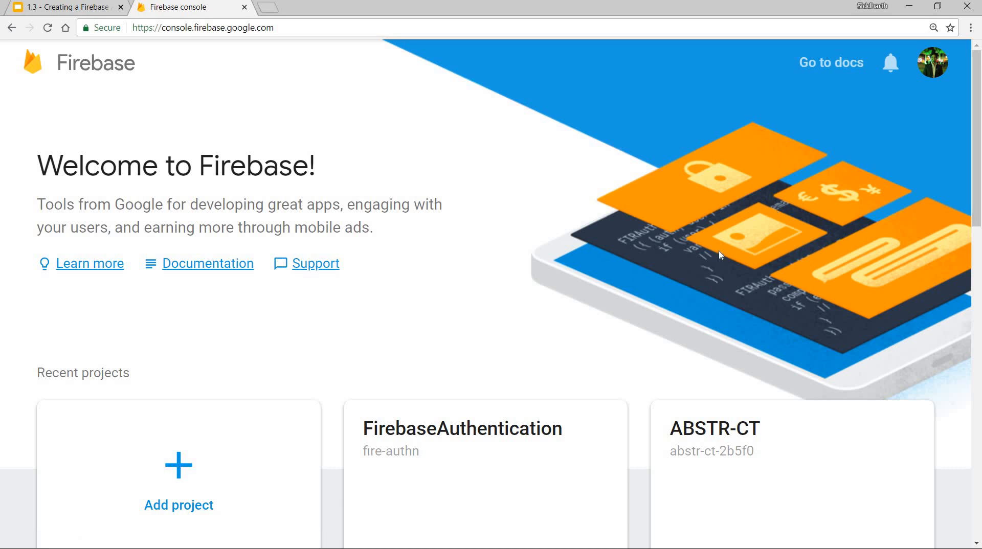
{"action": "mouse_move", "coordinate": [576, 266]}
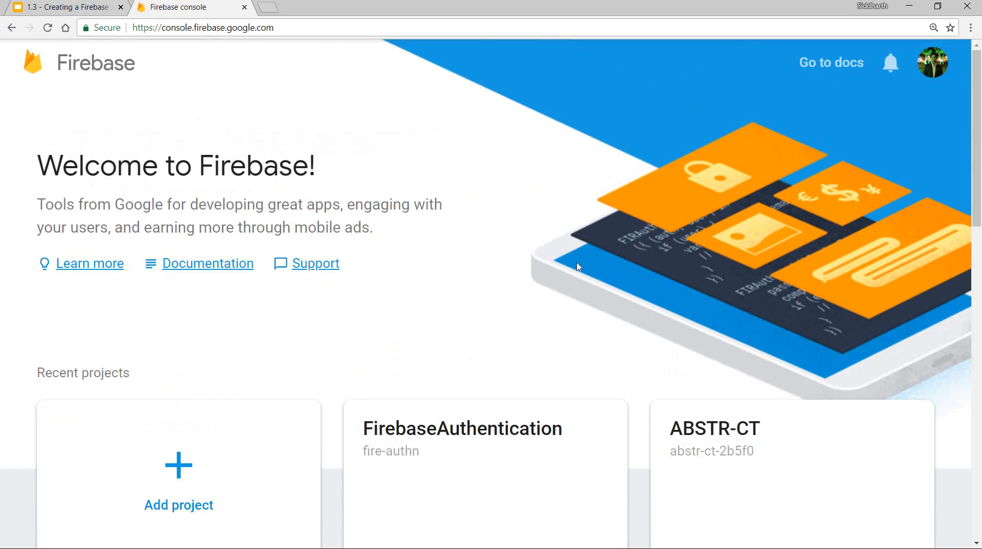
{"action": "scroll", "scroll_direction": "down", "scroll_amount": 3}
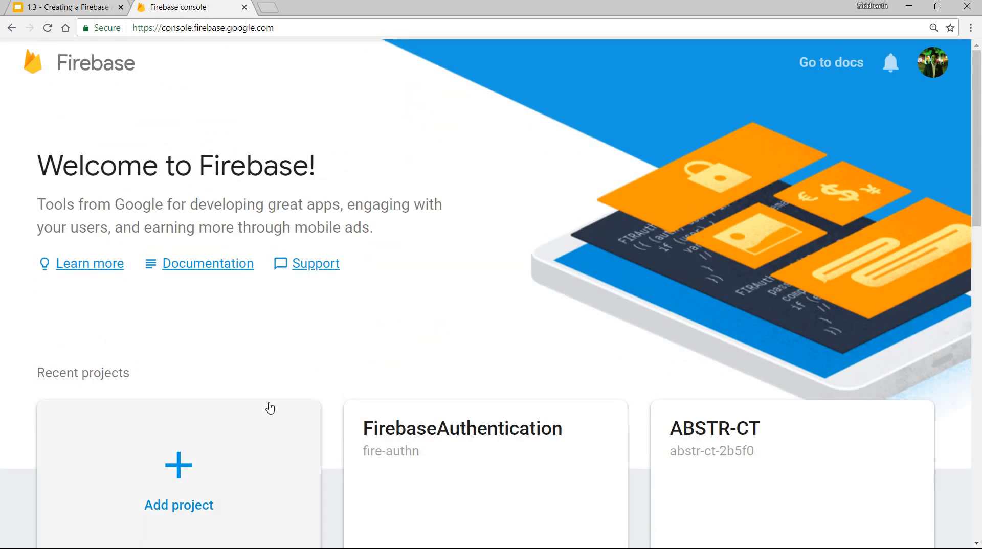
Add a new project named 'My Sample Project' and make its generated project ID editable.
{"action": "left_click", "coordinate": [179, 482]}
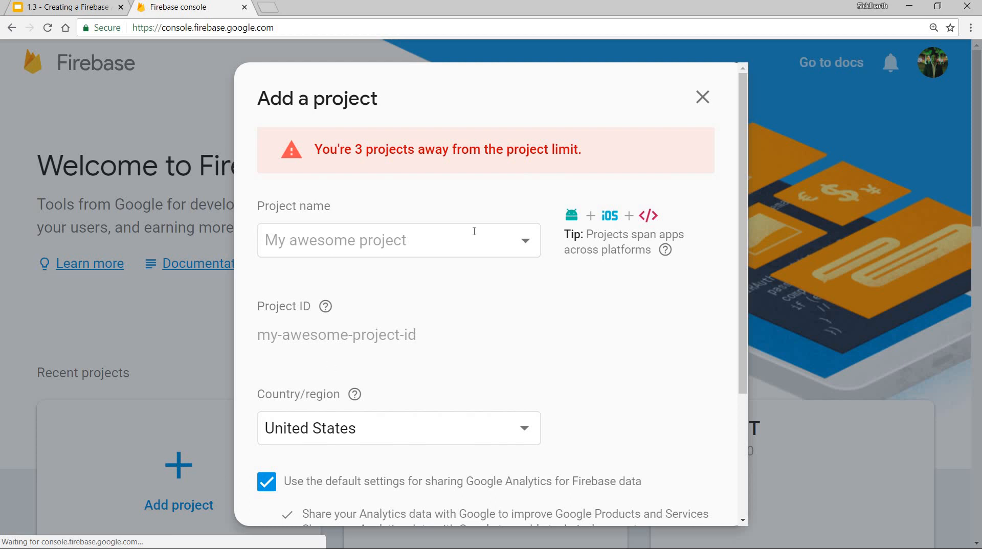
{"action": "left_click", "coordinate": [398, 240]}
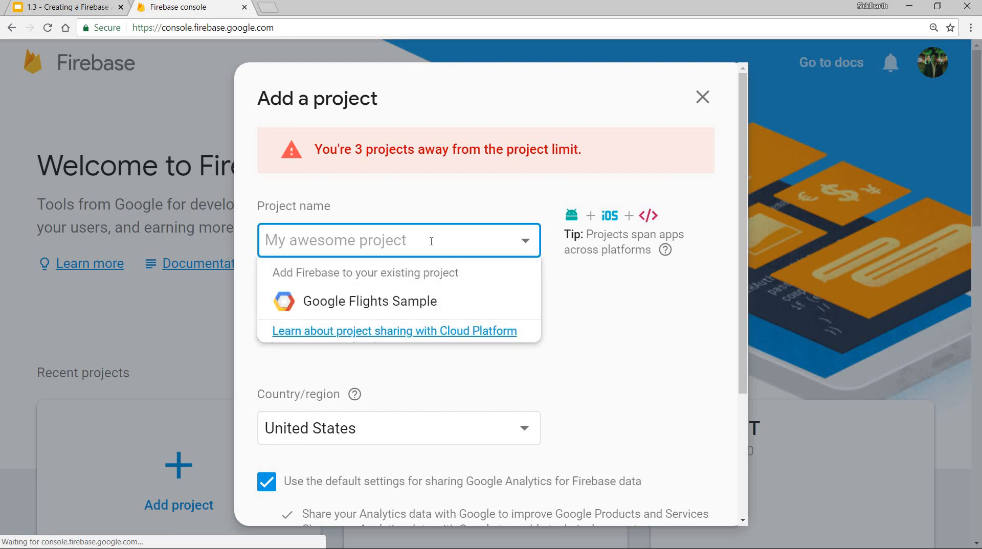
{"action": "type", "text": "My NEw"}
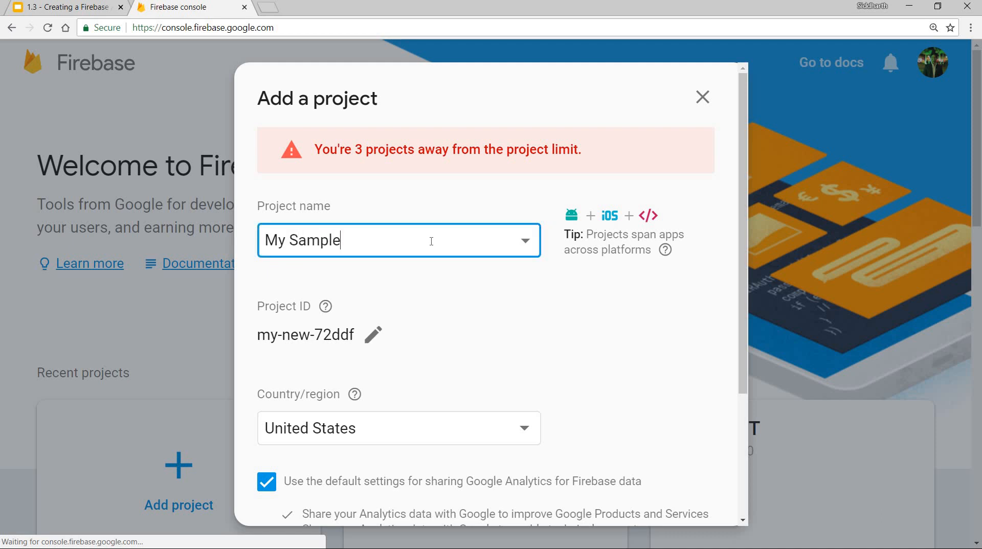
{"action": "type", "text": "Project"}
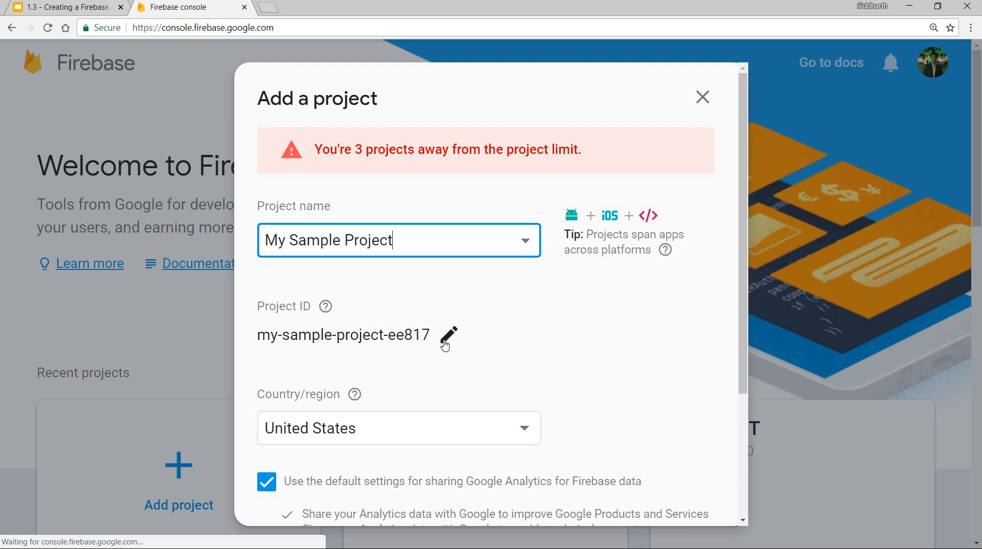
{"action": "left_click", "coordinate": [449, 335]}
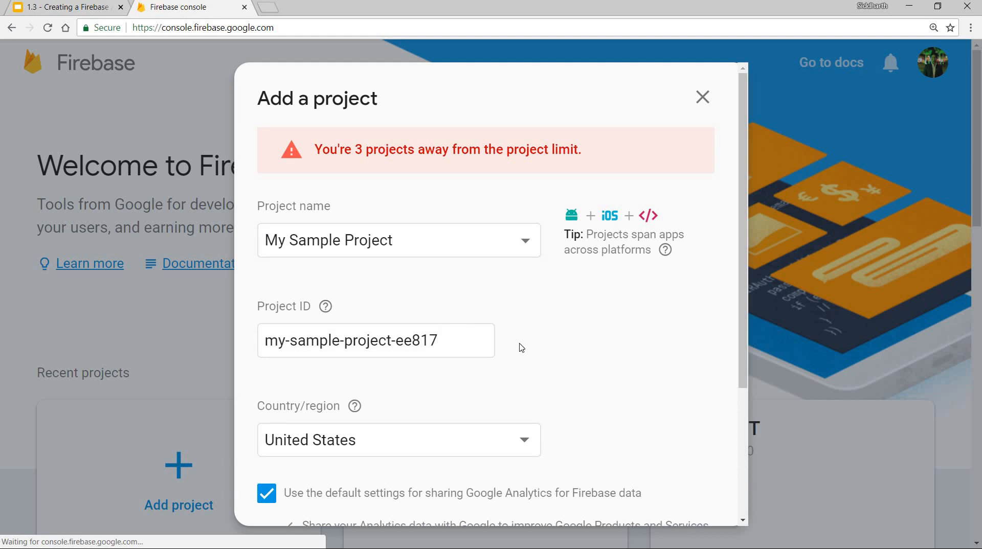
Choose India as country/region and accept the controller-controller analytics terms.
{"action": "scroll", "scroll_direction": "down", "scroll_amount": 3}
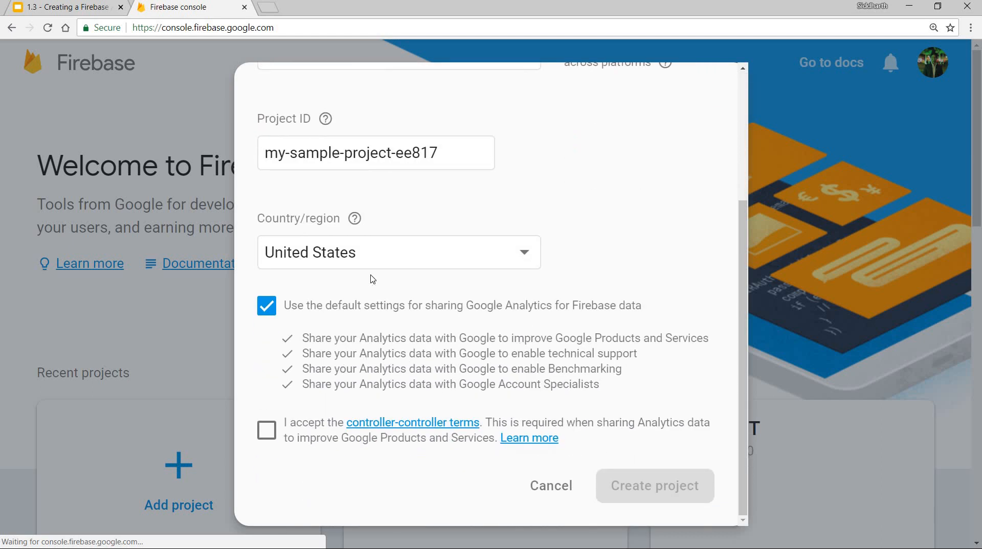
{"action": "left_click", "coordinate": [398, 253]}
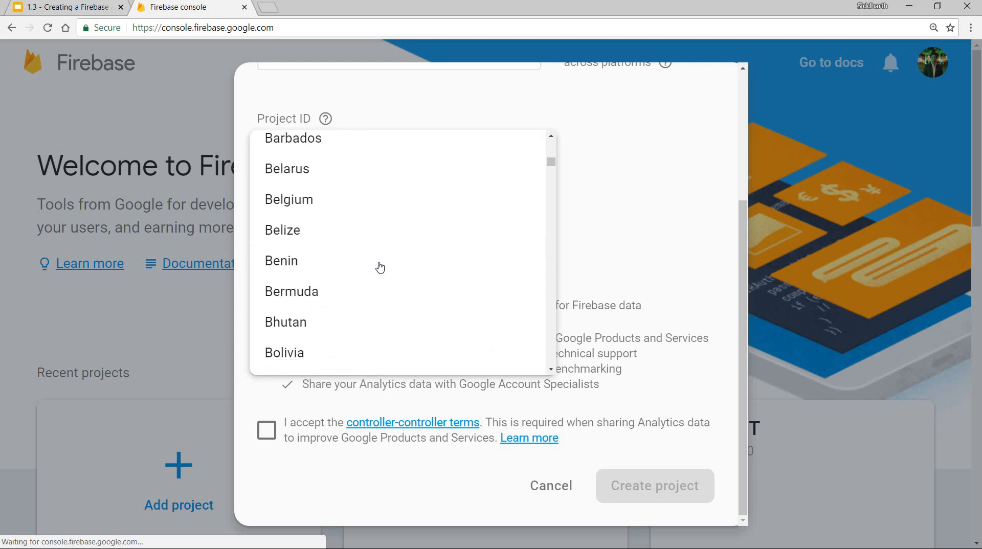
{"action": "scroll", "scroll_direction": "down", "scroll_amount": 3}
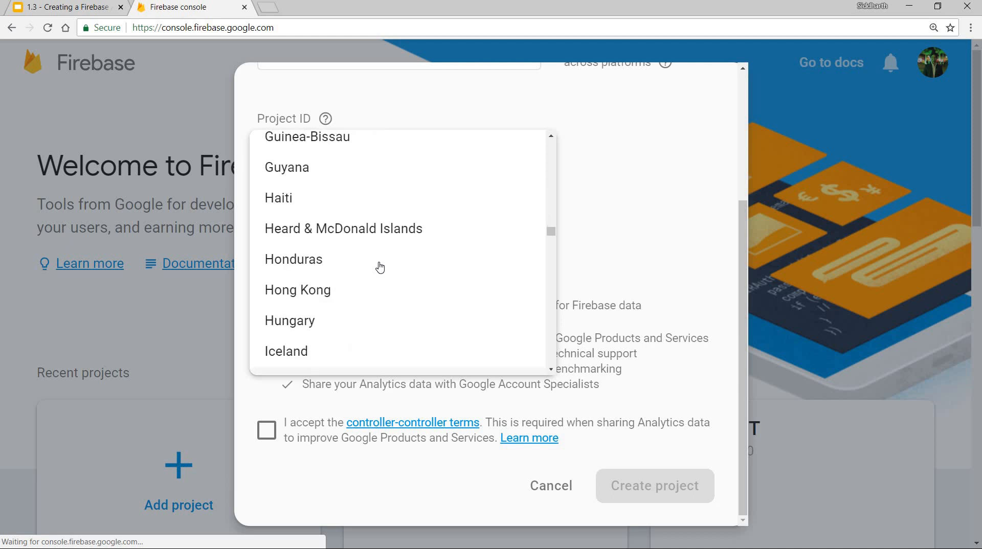
{"action": "scroll", "scroll_direction": "down", "scroll_amount": 3}
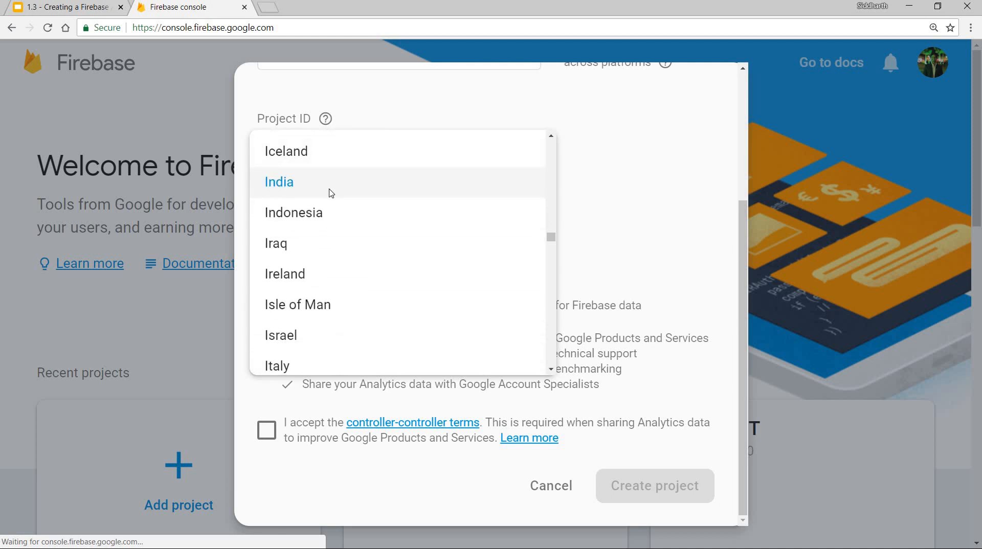
{"action": "left_click", "coordinate": [279, 181]}
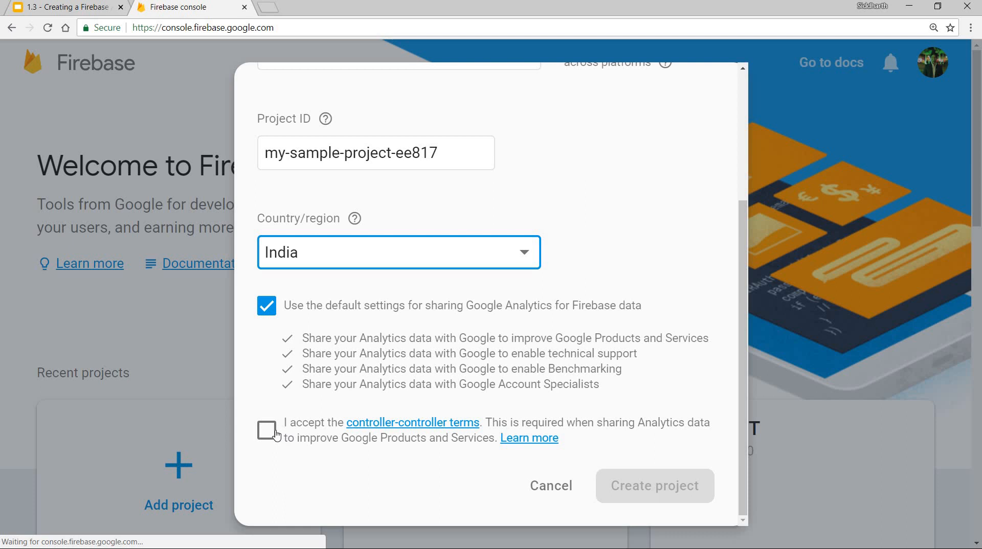
{"action": "left_click", "coordinate": [266, 431]}
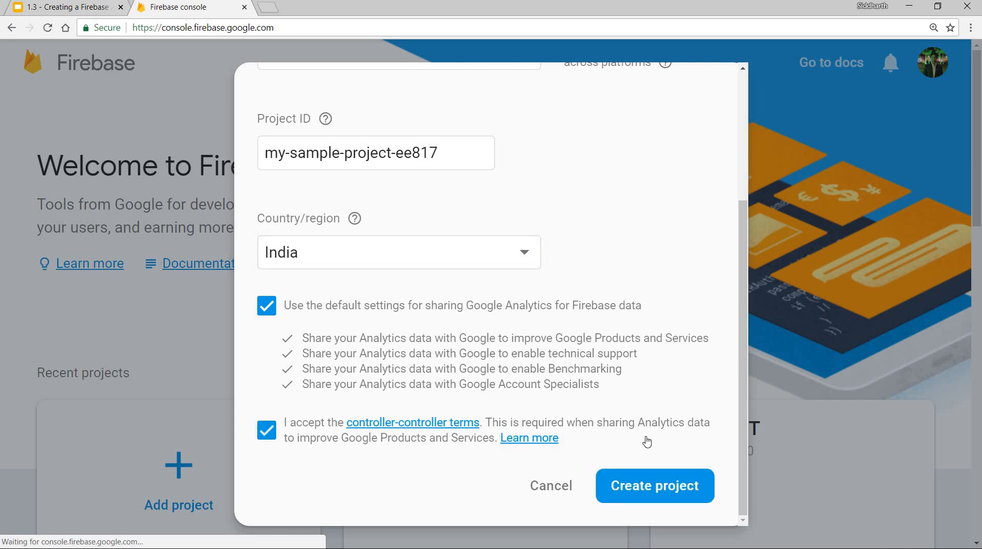
{"action": "mouse_move", "coordinate": [654, 489]}
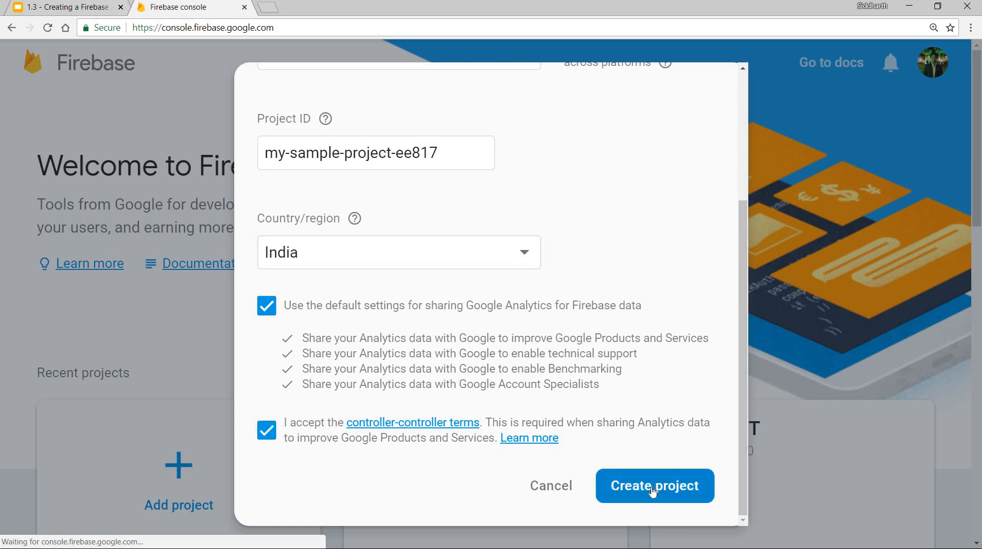
Create the project, wait until it is ready, and continue into its overview.
{"action": "left_click", "coordinate": [654, 485]}
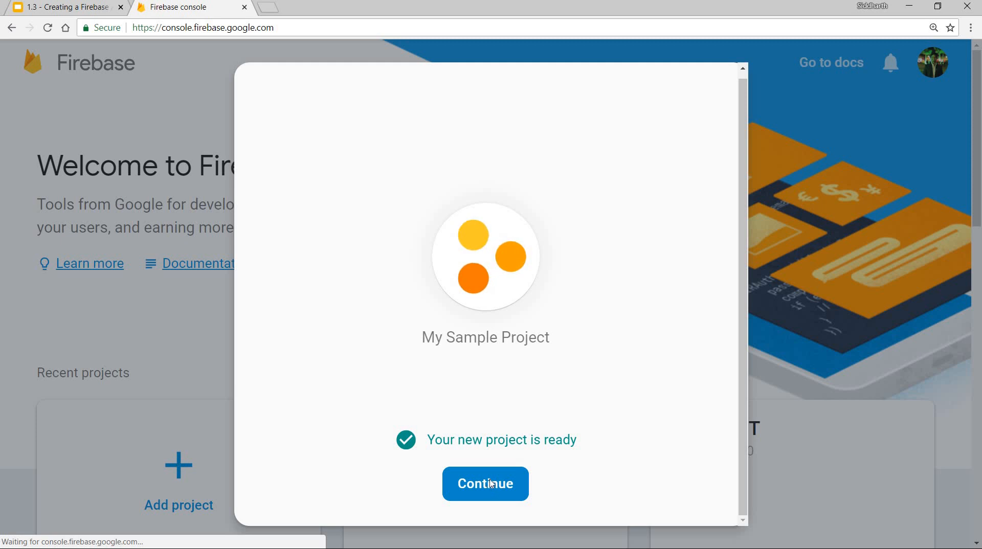
{"action": "left_click", "coordinate": [485, 484]}
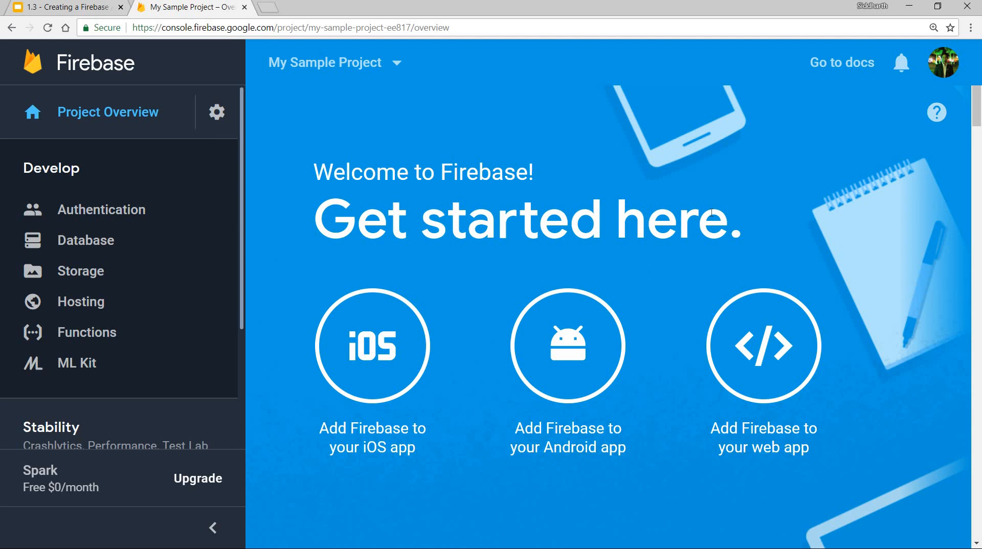
{"action": "mouse_move", "coordinate": [606, 116]}
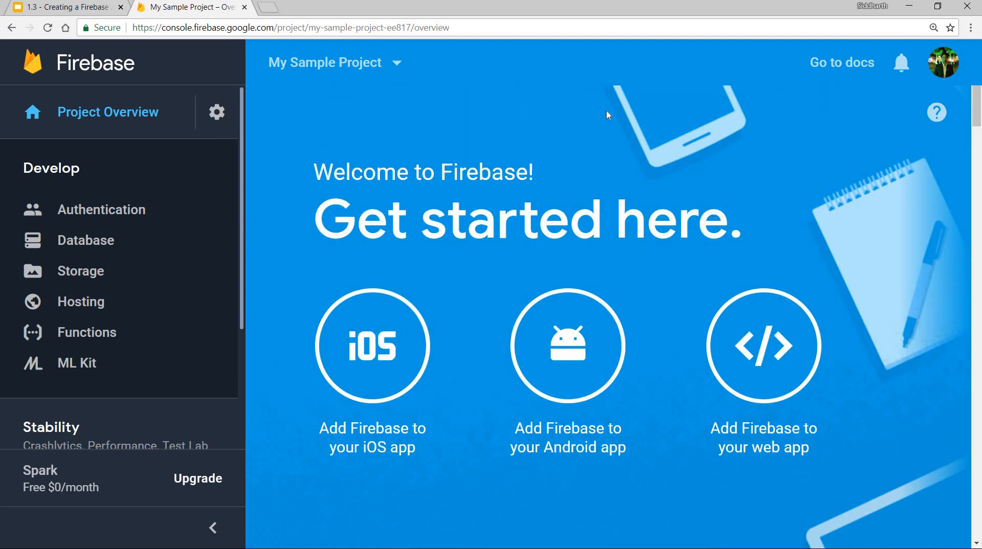
{"action": "mouse_move", "coordinate": [466, 431]}
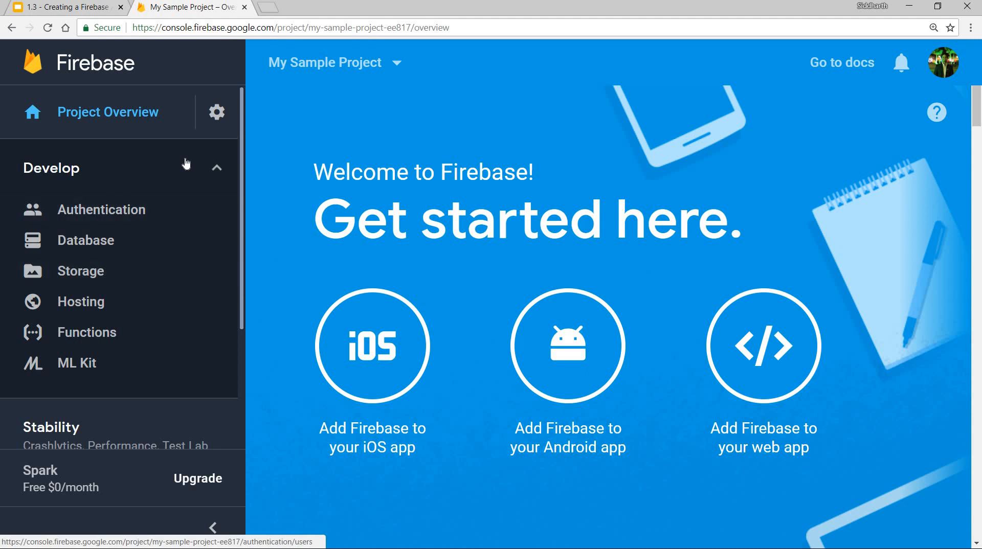
Collapse the Develop, Stability, Analytics and Grow groups in the project sidebar.
{"action": "left_click", "coordinate": [216, 167]}
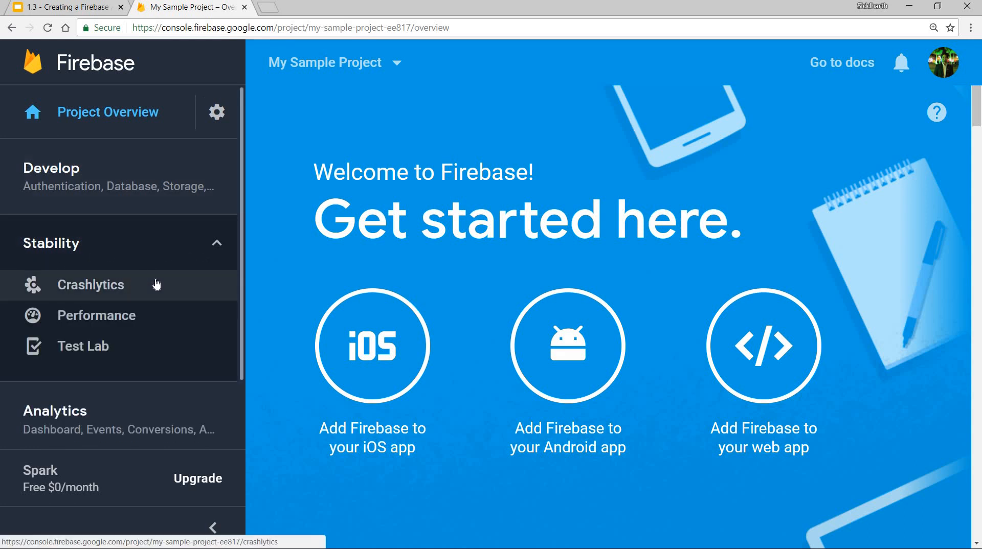
{"action": "mouse_move", "coordinate": [112, 376]}
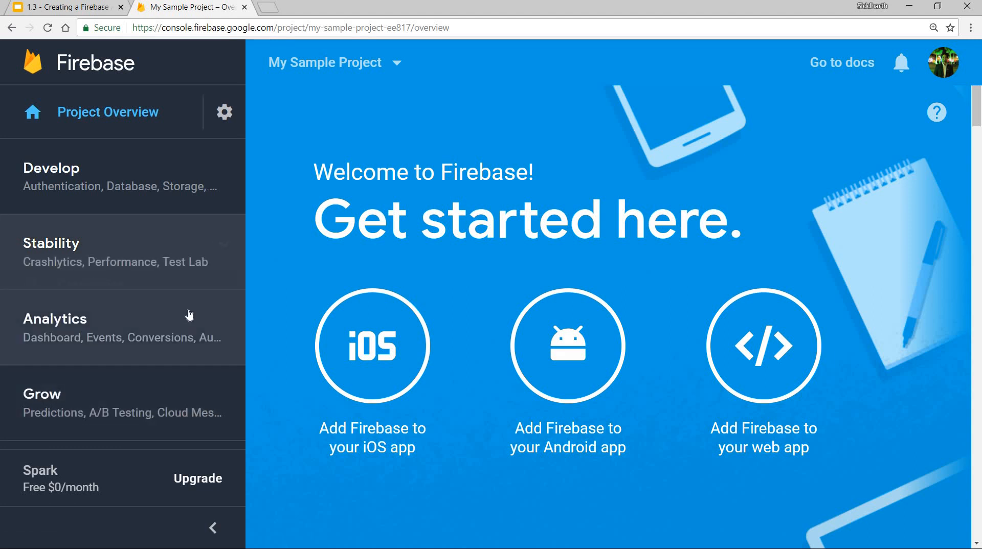
{"action": "left_click", "coordinate": [56, 319]}
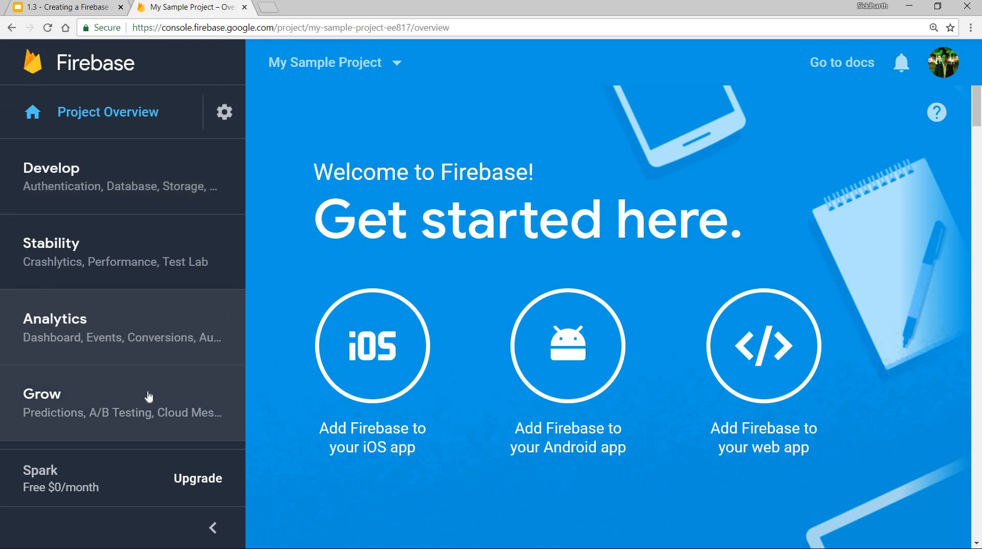
{"action": "left_click", "coordinate": [42, 393]}
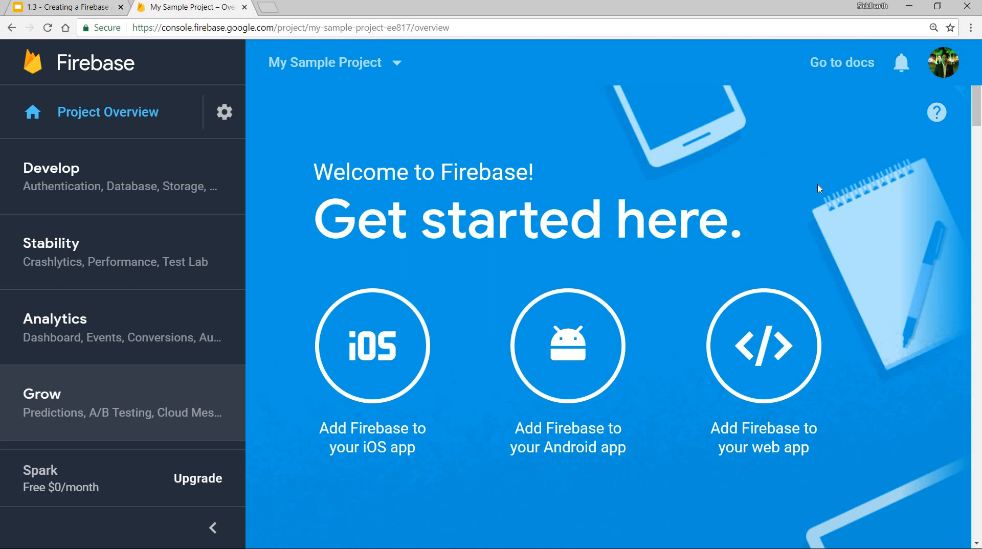
{"action": "scroll", "scroll_direction": "down", "scroll_amount": 3}
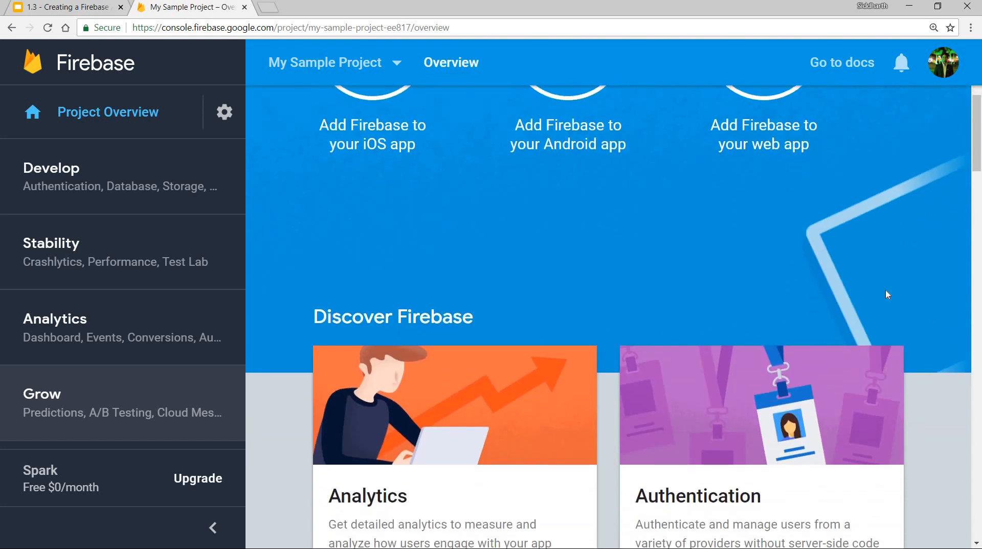
{"action": "scroll", "scroll_direction": "down", "scroll_amount": 3}
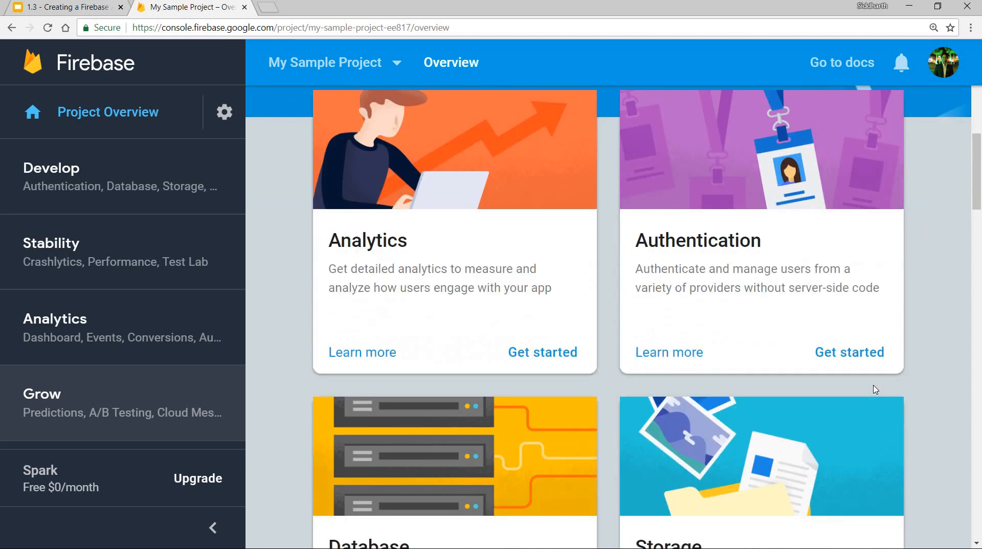
{"action": "scroll", "scroll_direction": "down", "scroll_amount": 3}
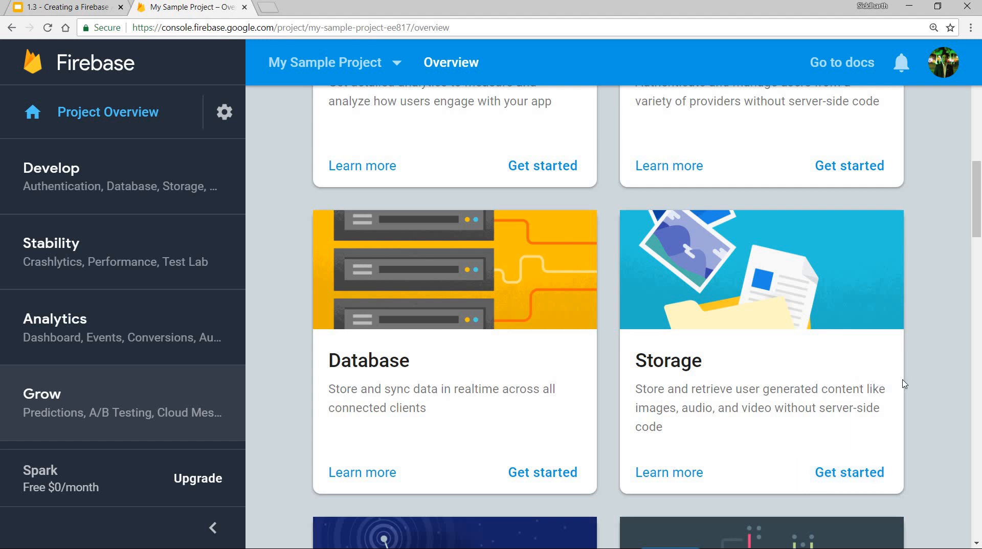
{"action": "scroll", "scroll_direction": "down", "scroll_amount": 3}
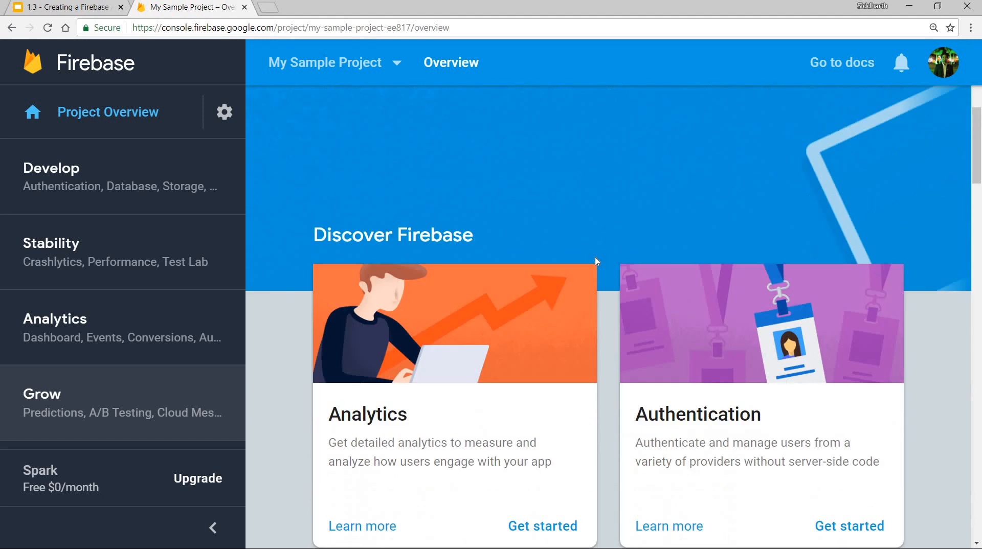
{"action": "scroll", "scroll_direction": "down", "scroll_amount": 3}
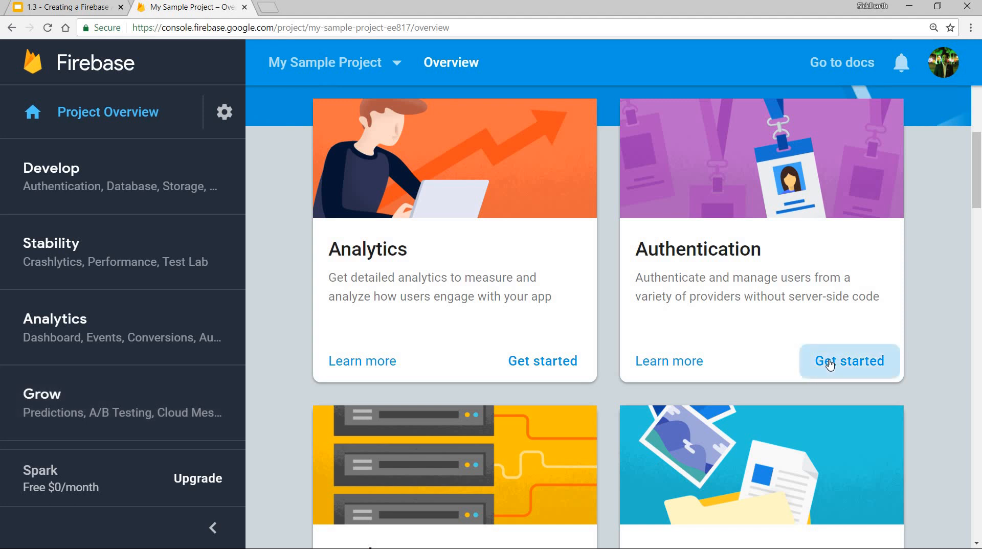
{"action": "left_click", "coordinate": [849, 362]}
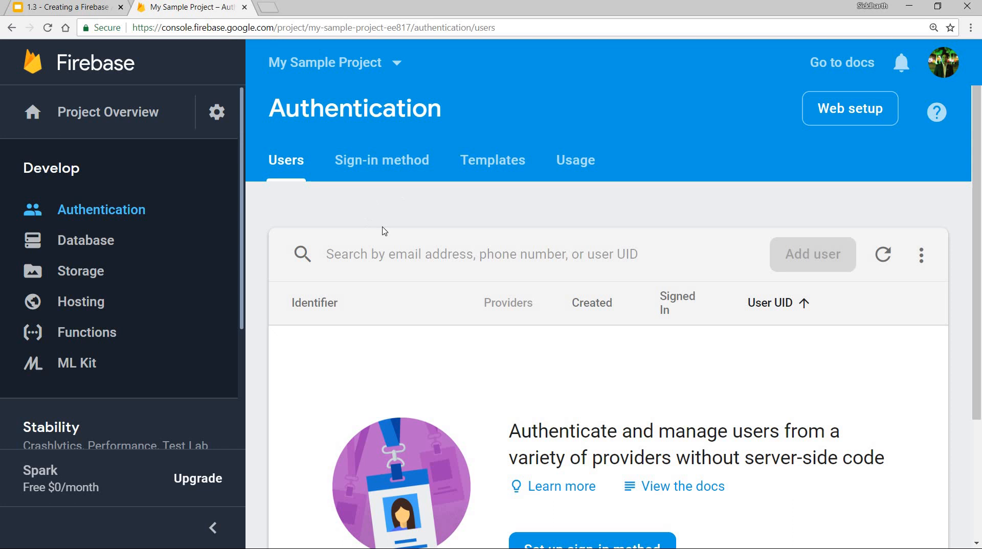
Scroll through the empty Authentication users list, then move on to Sign-in method.
{"action": "scroll", "scroll_direction": "down", "scroll_amount": 3}
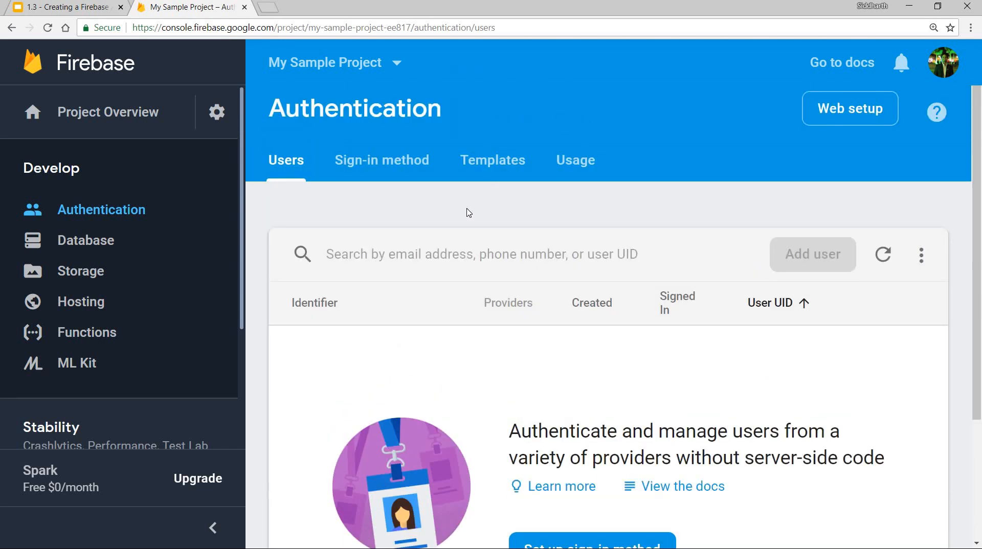
{"action": "scroll", "scroll_direction": "down", "scroll_amount": 3}
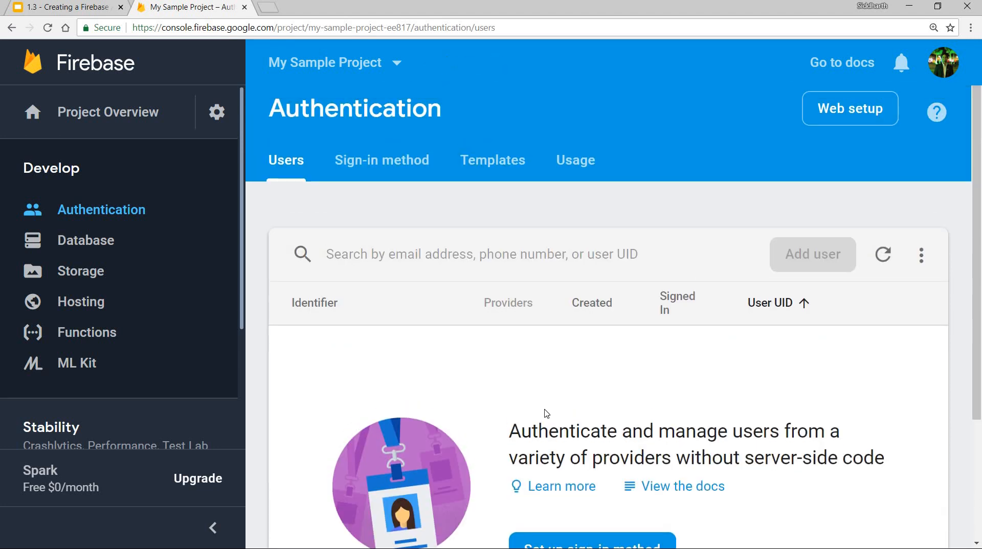
{"action": "scroll", "scroll_direction": "down", "scroll_amount": 3}
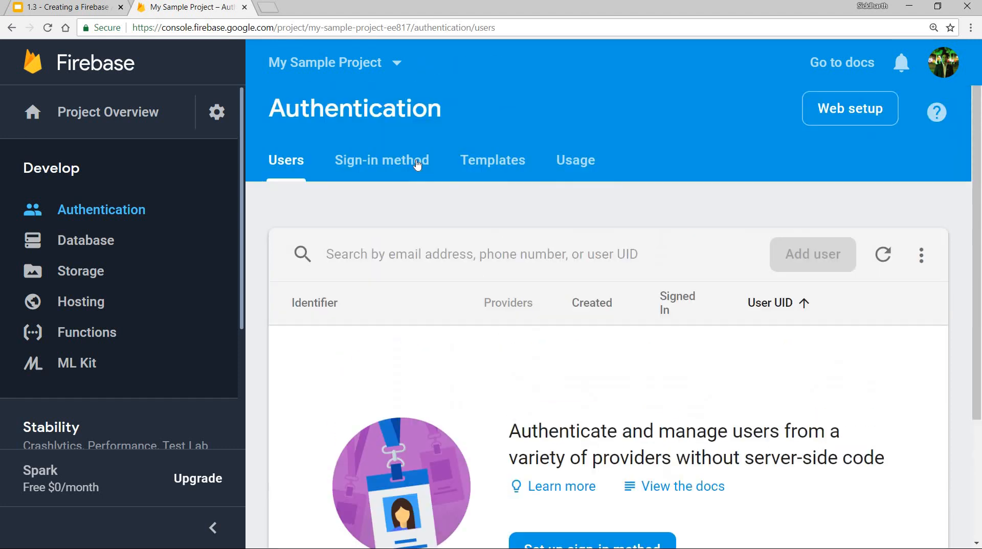
{"action": "left_click", "coordinate": [382, 160]}
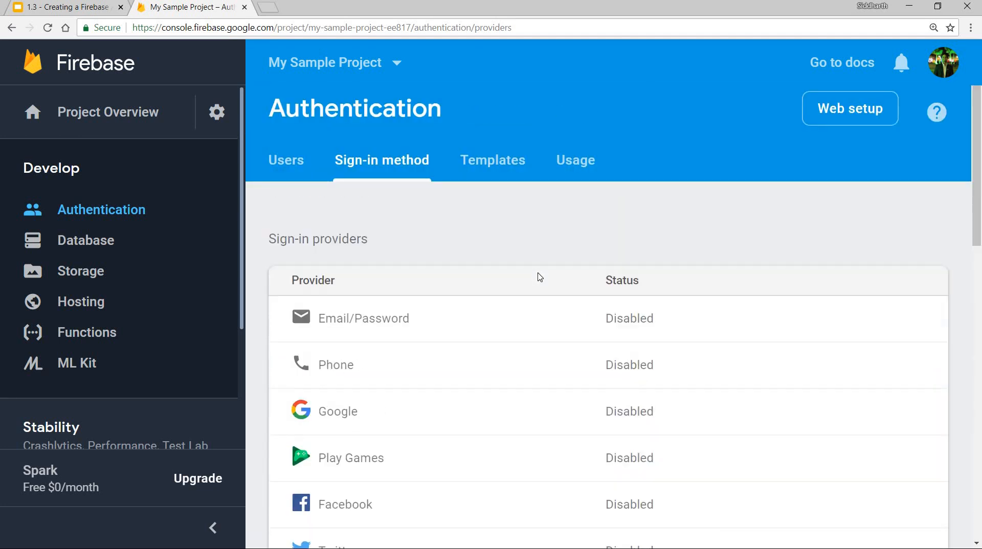
Scroll through the all-disabled sign-in providers and the authorized domains list.
{"action": "scroll", "scroll_direction": "down", "scroll_amount": 3}
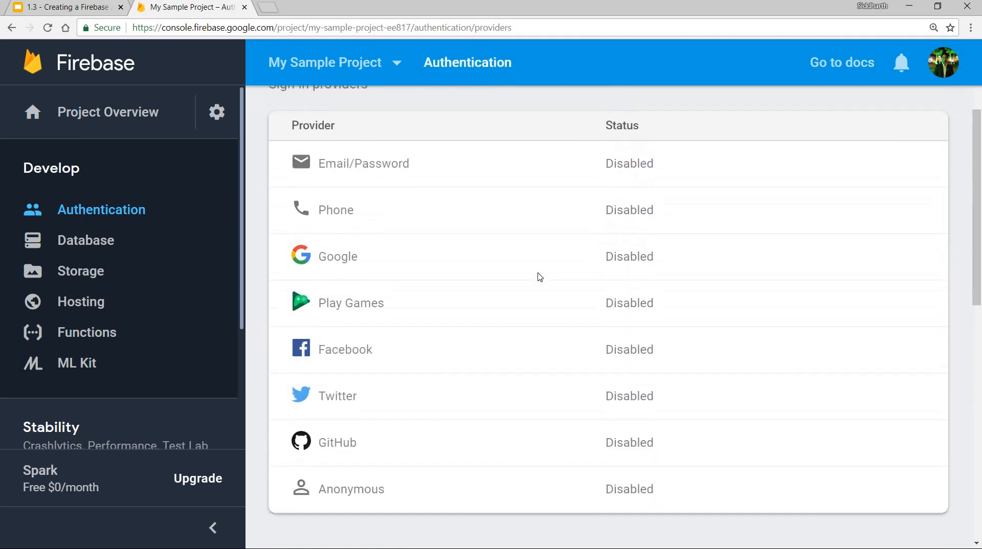
{"action": "scroll", "scroll_direction": "down", "scroll_amount": 3}
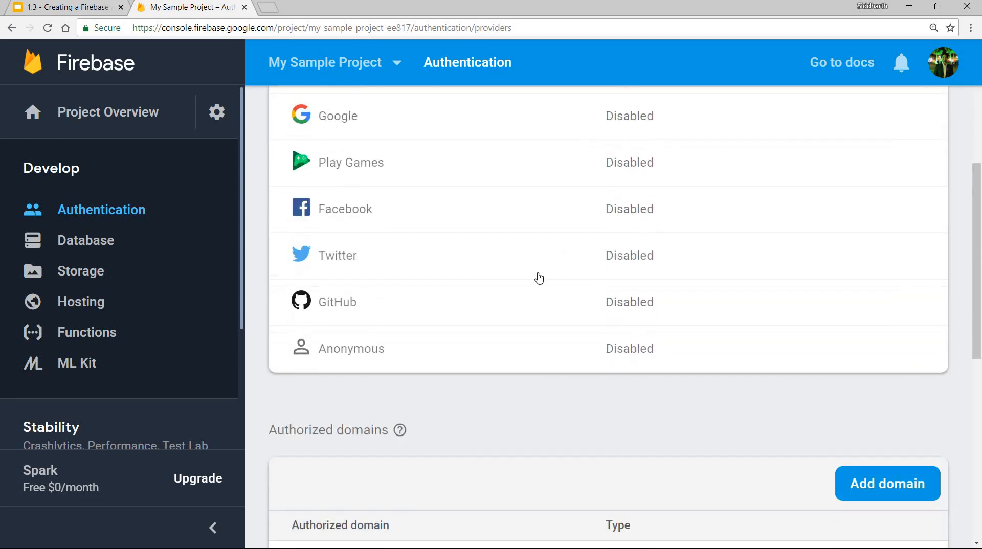
{"action": "scroll", "scroll_direction": "up", "scroll_amount": 3}
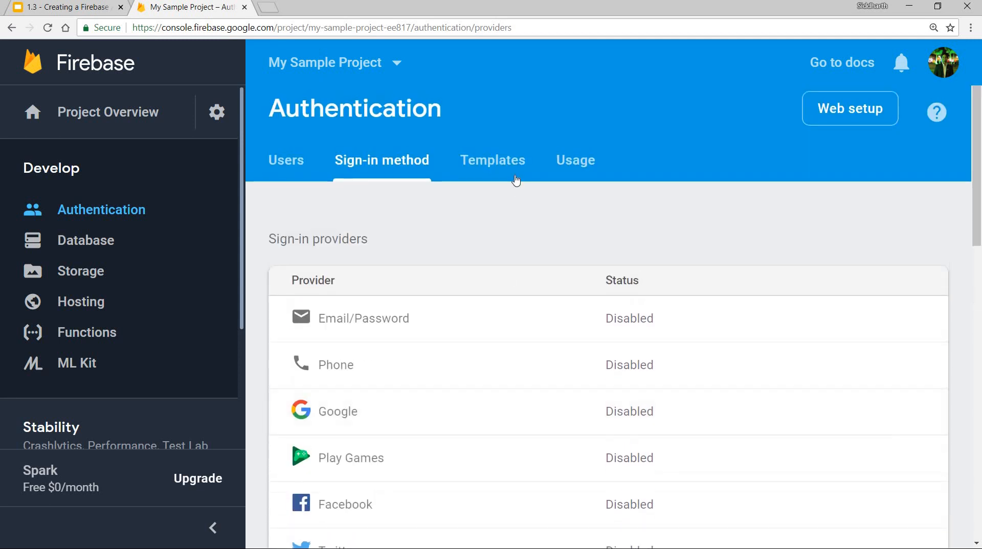
Browse the password reset, SMTP settings and SMS verification templates, ending on SMTP settings.
{"action": "left_click", "coordinate": [493, 160]}
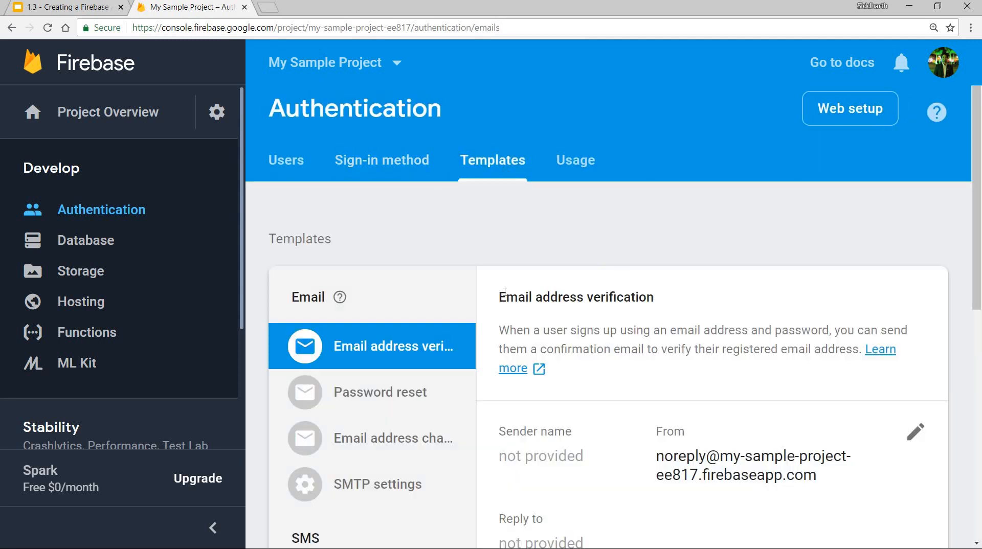
{"action": "scroll", "scroll_direction": "down", "scroll_amount": 3}
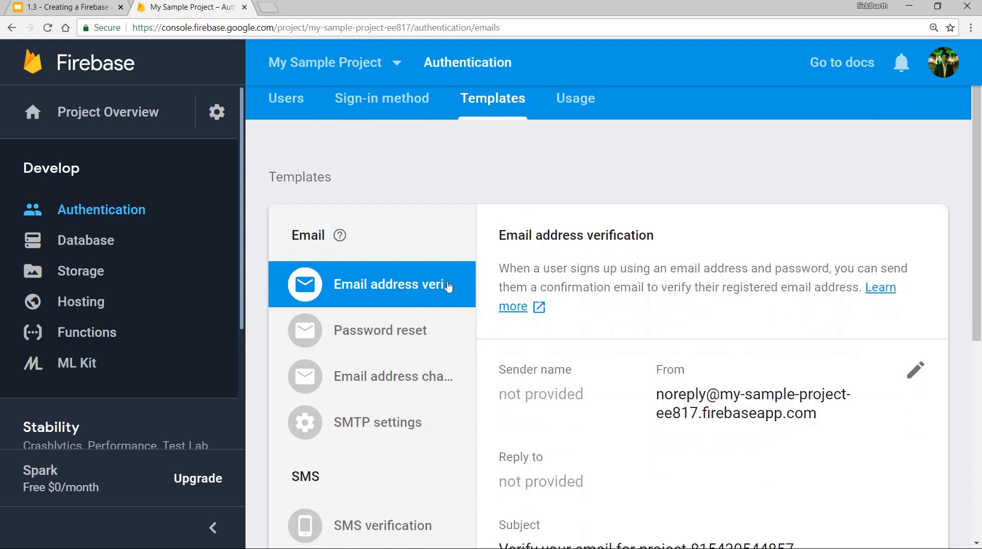
{"action": "scroll", "scroll_direction": "down", "scroll_amount": 3}
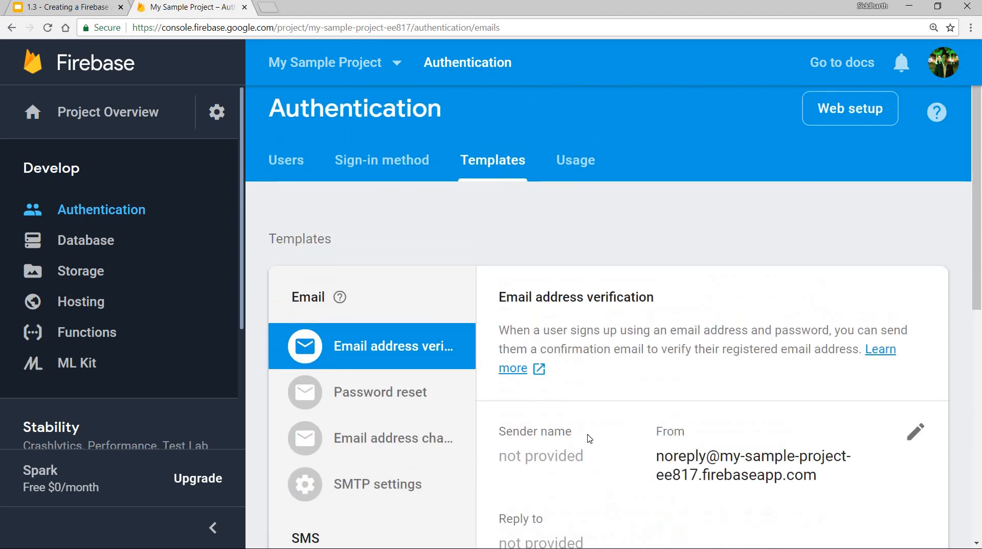
{"action": "left_click", "coordinate": [380, 392]}
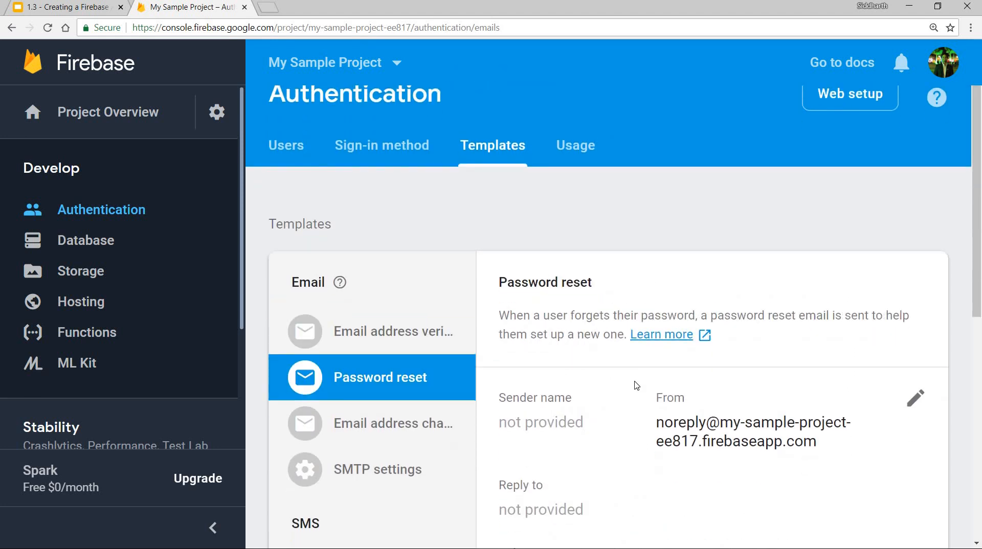
{"action": "left_click", "coordinate": [377, 469]}
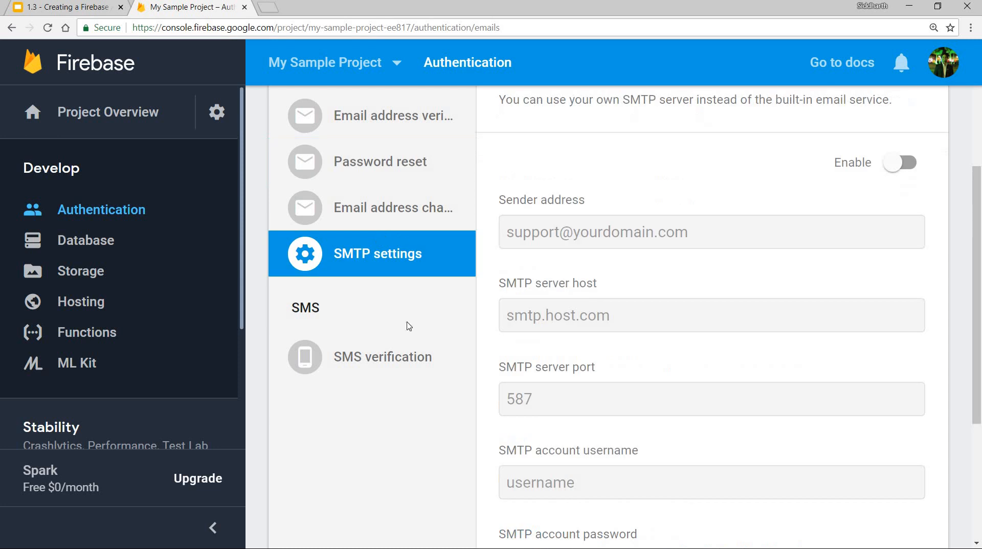
{"action": "scroll", "scroll_direction": "down", "scroll_amount": 3}
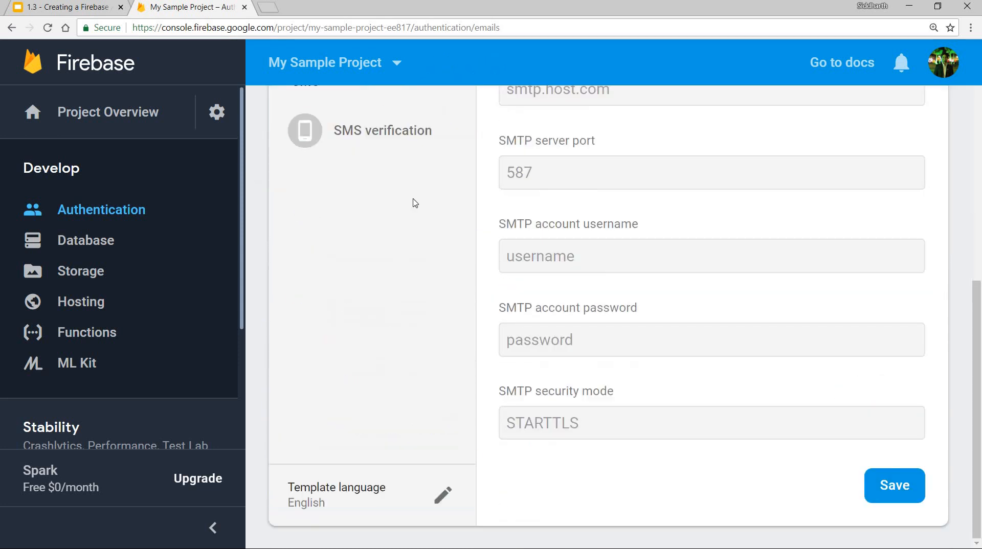
{"action": "scroll", "scroll_direction": "up", "scroll_amount": 3}
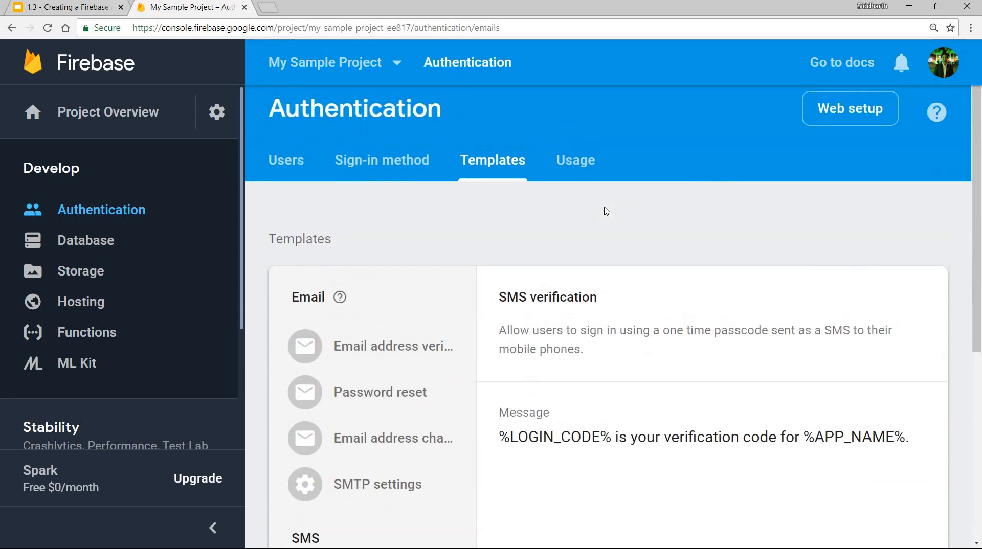
{"action": "left_click", "coordinate": [378, 483]}
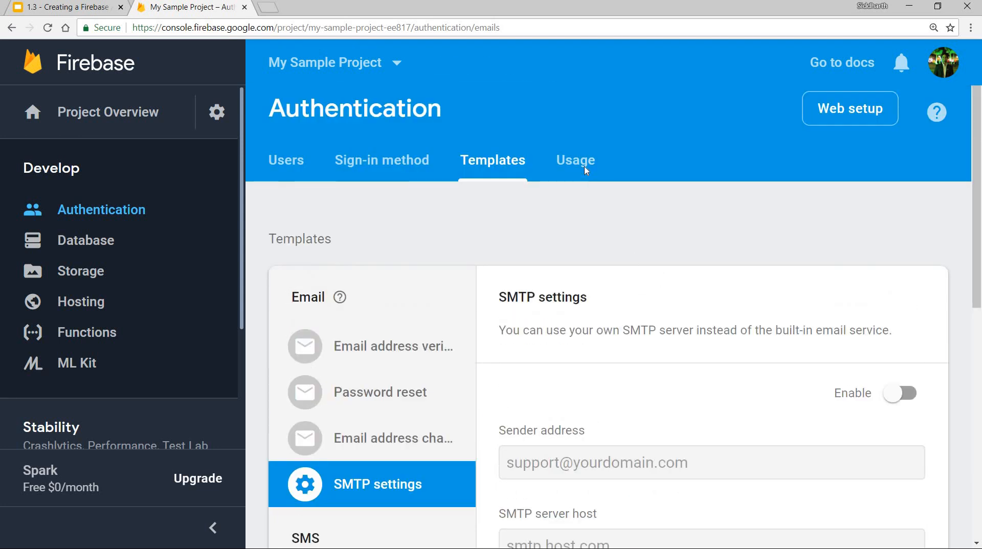
Check the Usage page showing zero phone verifications, then return to the Users list.
{"action": "left_click", "coordinate": [575, 160]}
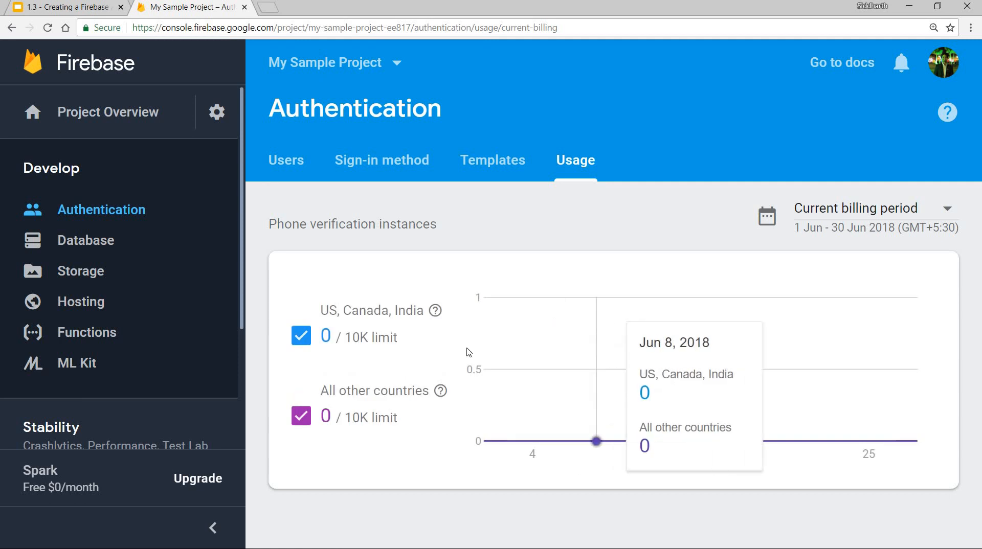
{"action": "mouse_move", "coordinate": [545, 364]}
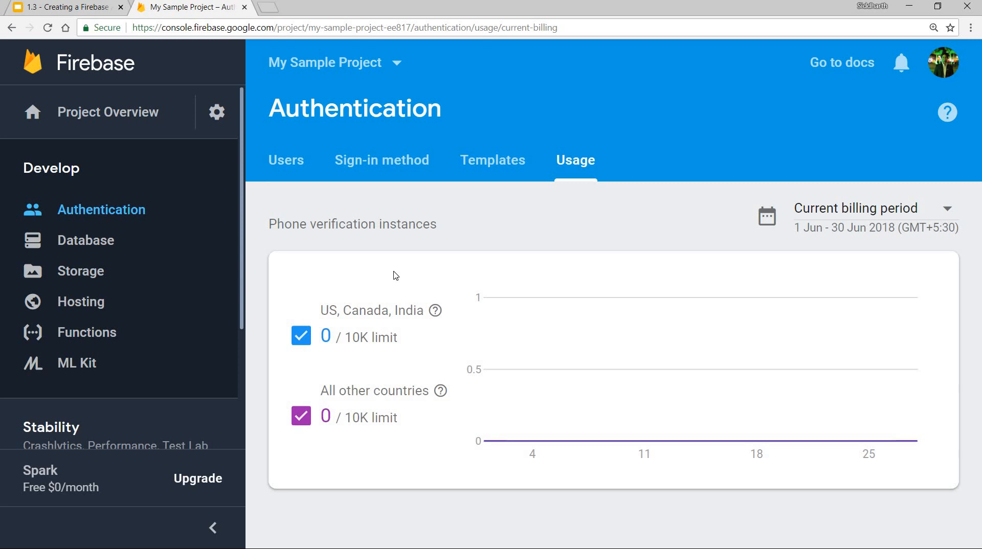
{"action": "left_click", "coordinate": [285, 159]}
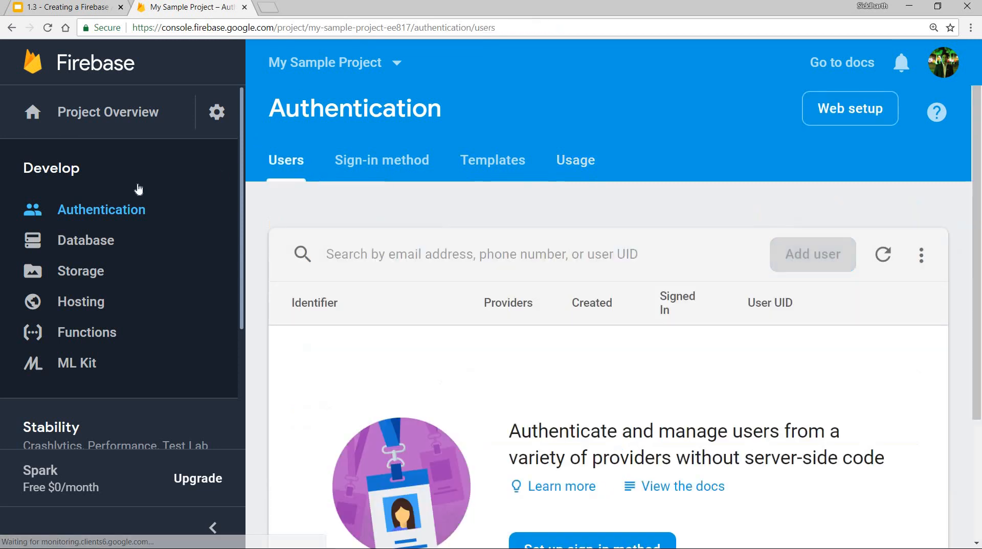
Return to the Project Overview page and dismiss the satisfaction survey popup.
{"action": "left_click", "coordinate": [770, 302]}
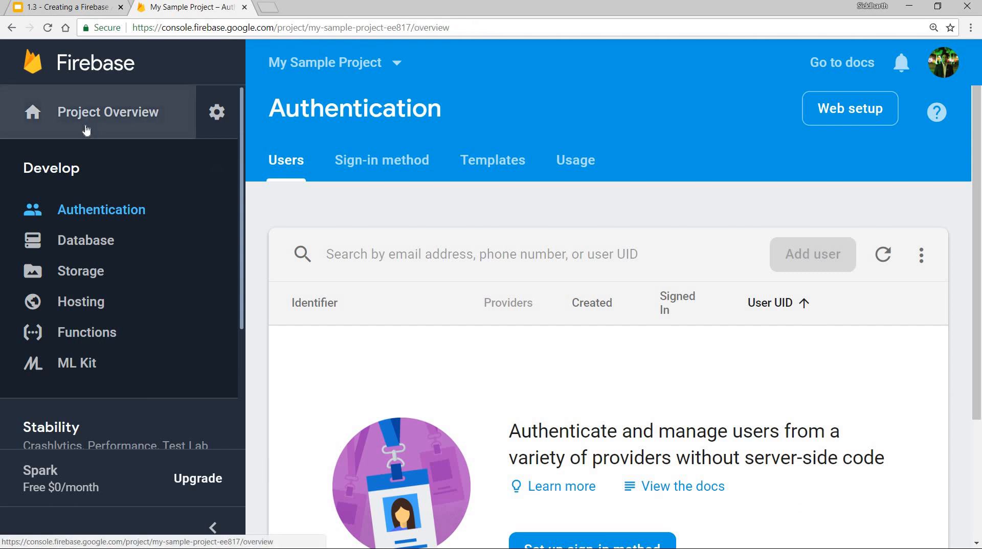
{"action": "left_click", "coordinate": [108, 112]}
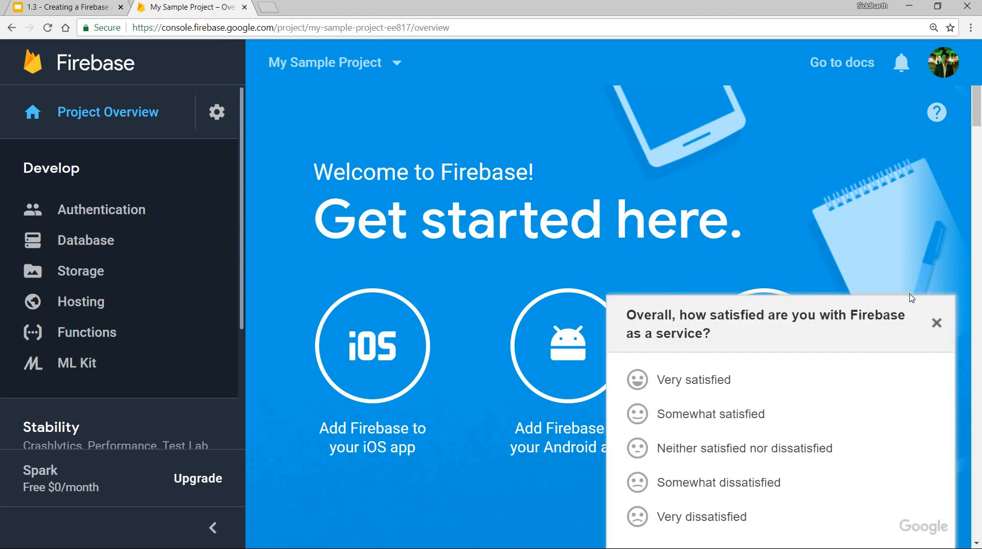
{"action": "left_click", "coordinate": [937, 324]}
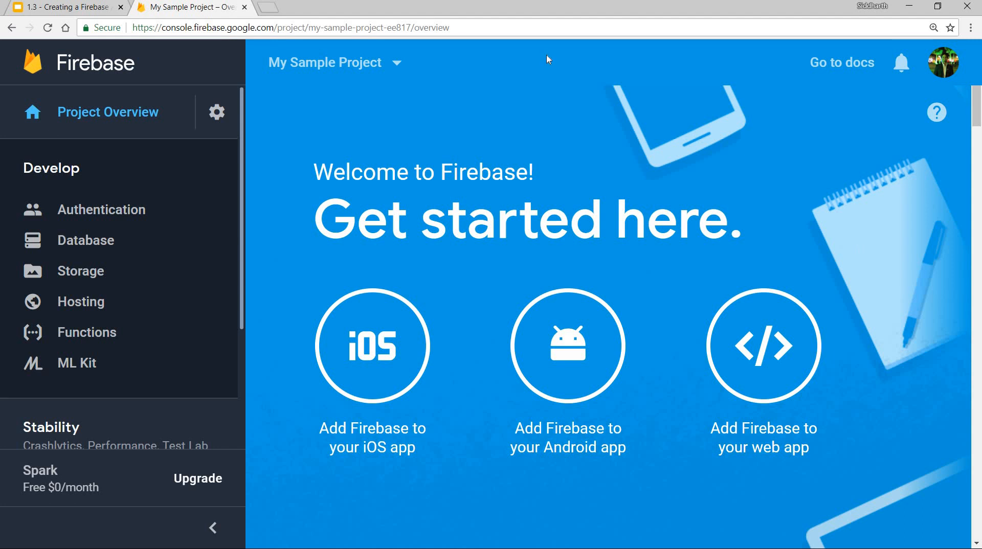
{"action": "mouse_move", "coordinate": [69, 7]}
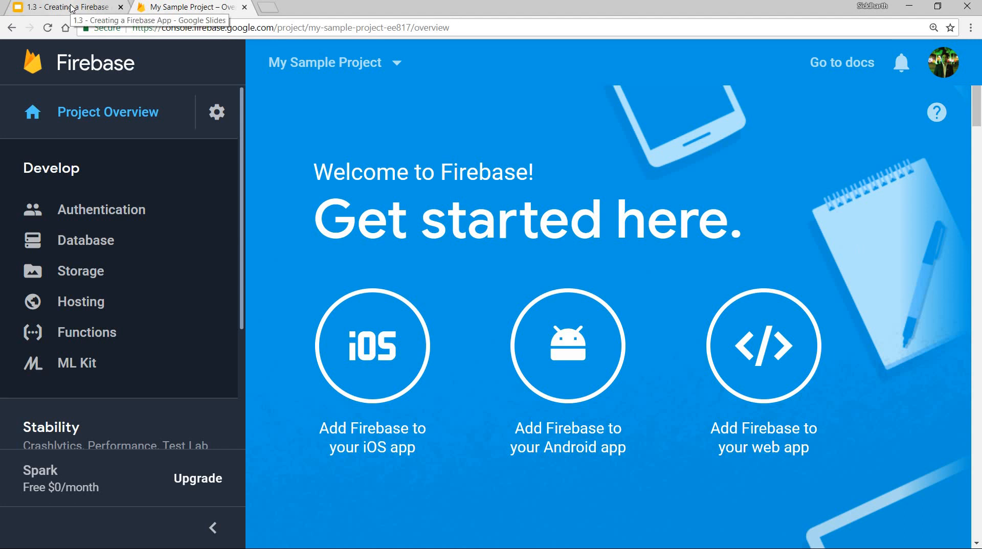